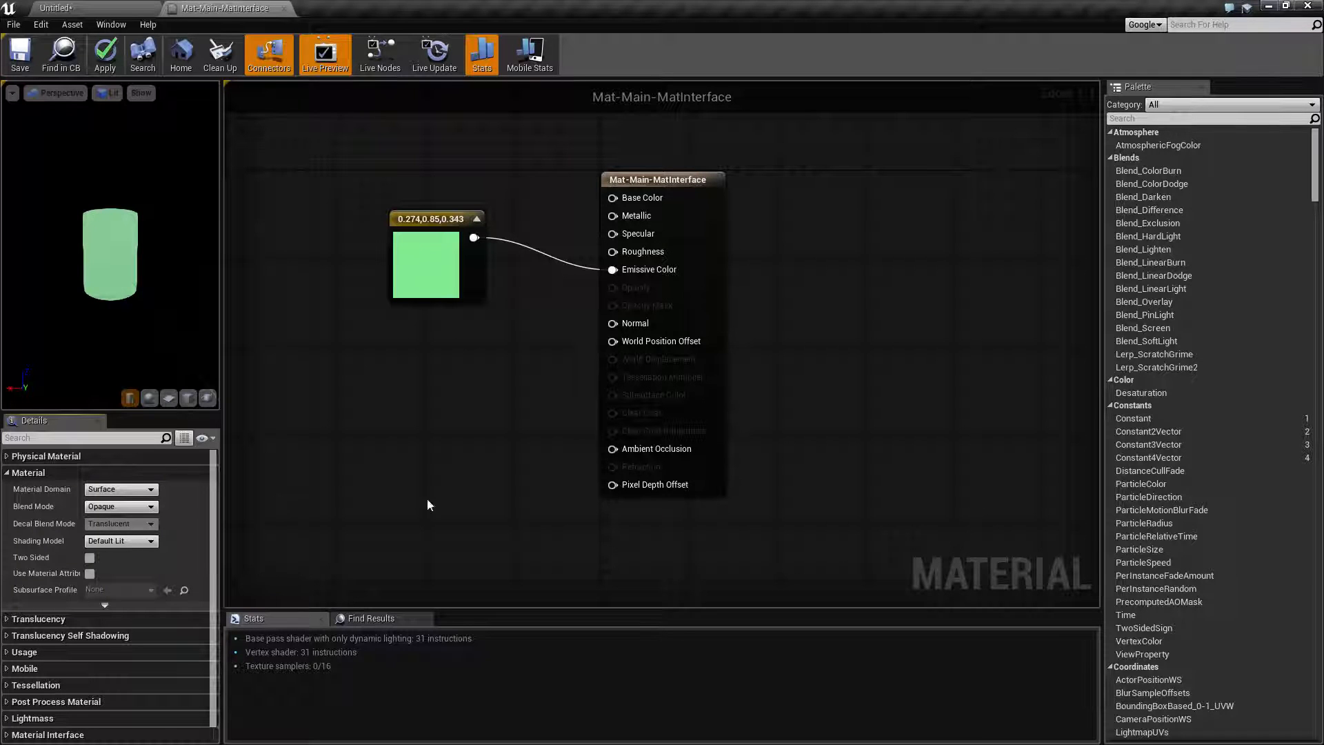
pyautogui.moveTo(111, 498)
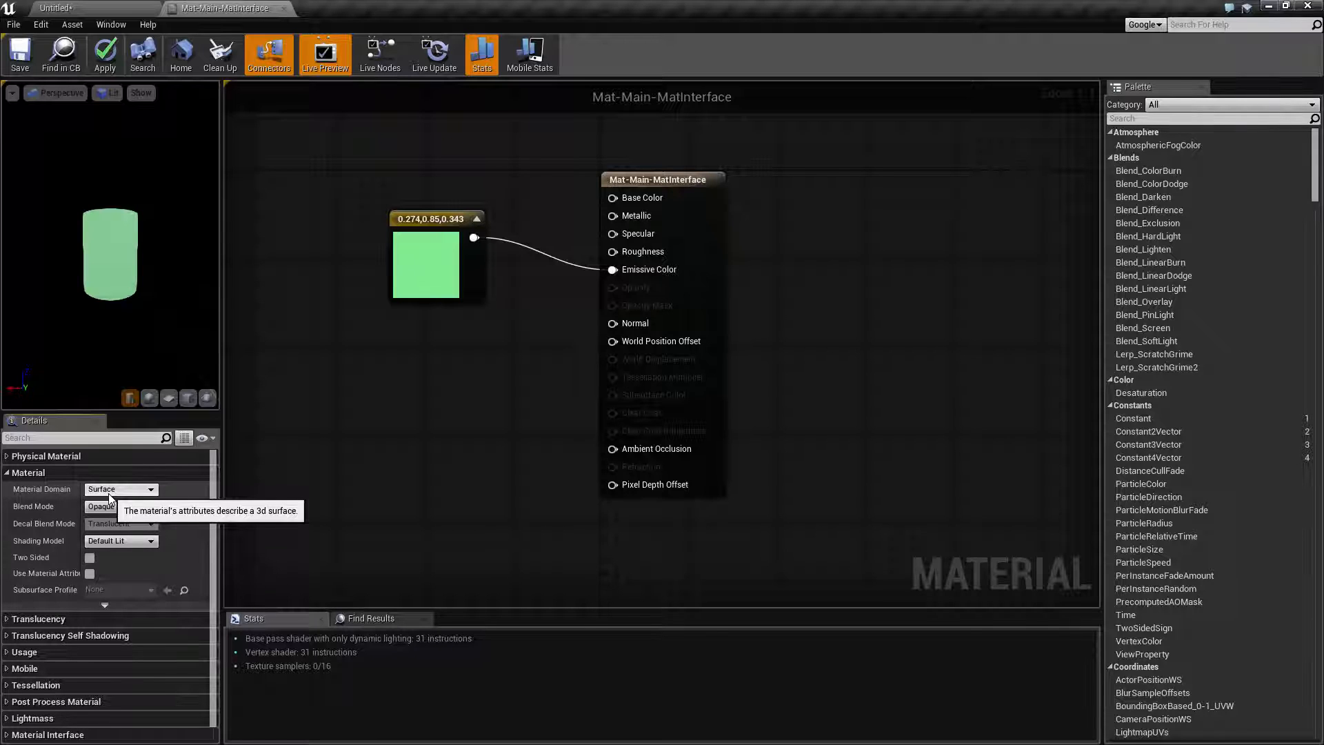
# - Set the Material Domain to Post Process, leaving Emissive Color as the only active input
pyautogui.click(121, 488)
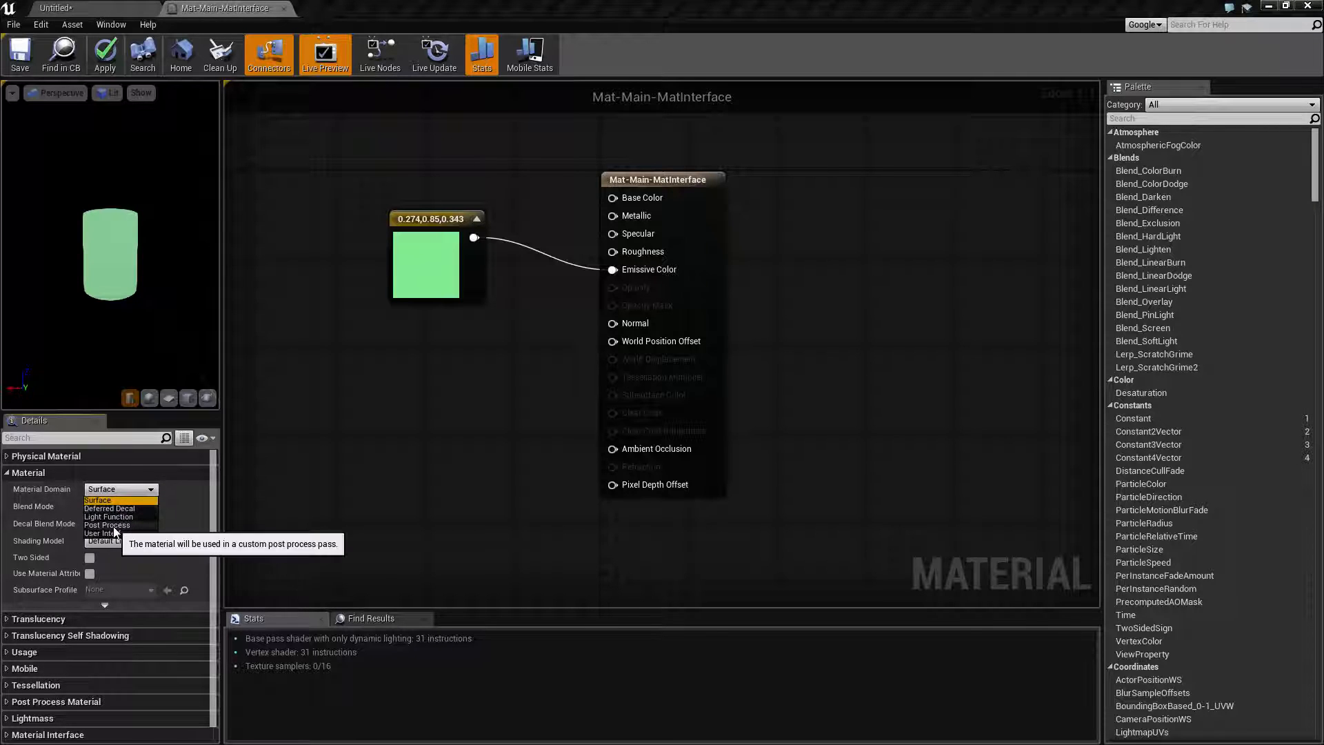
pyautogui.click(107, 524)
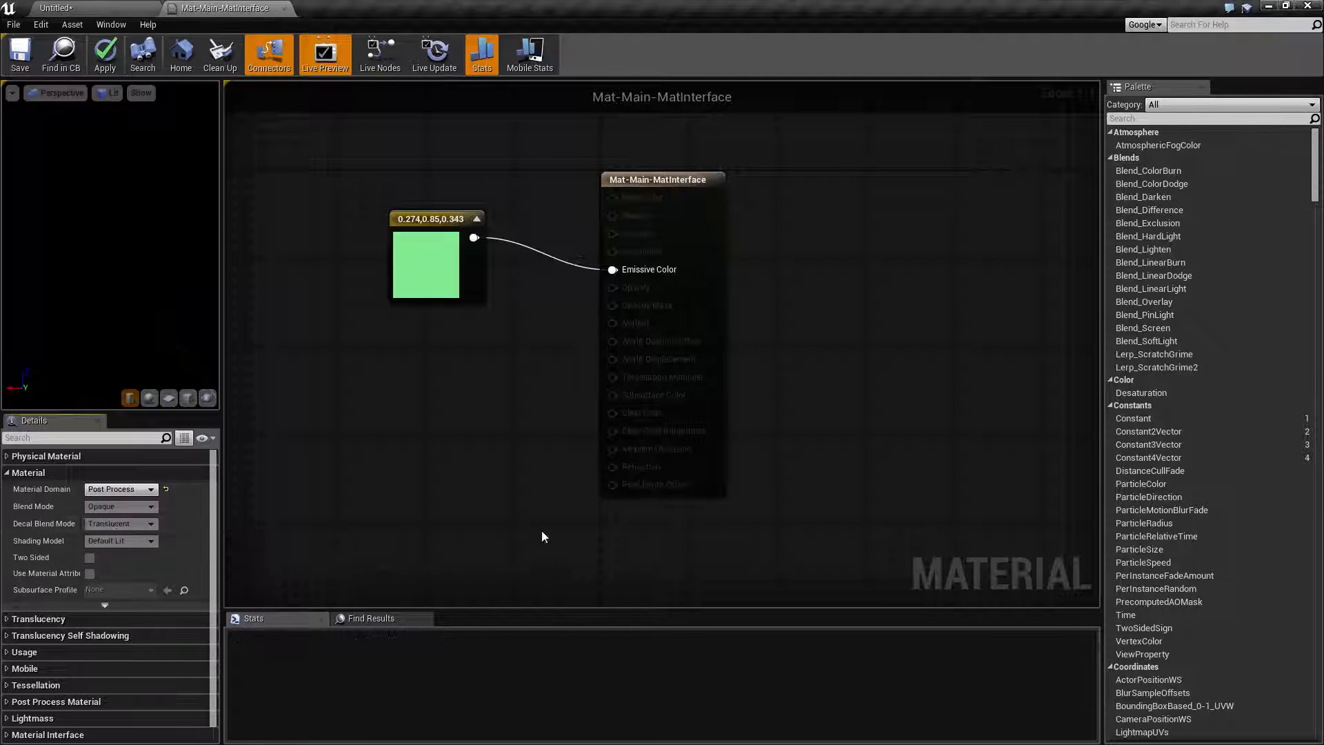
pyautogui.click(104, 53)
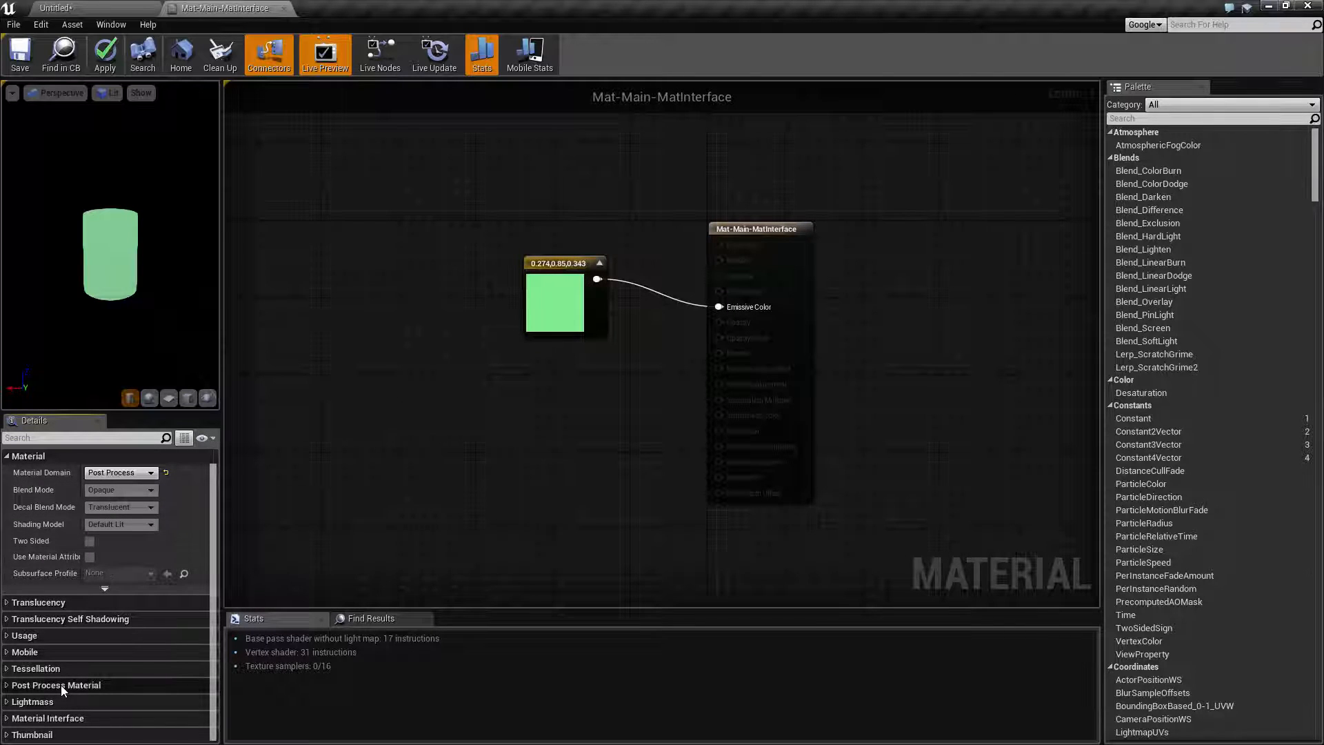
# - Expand Post Process Material settings and list the Blendable Location choices (After Tonemapping current)
pyautogui.click(47, 684)
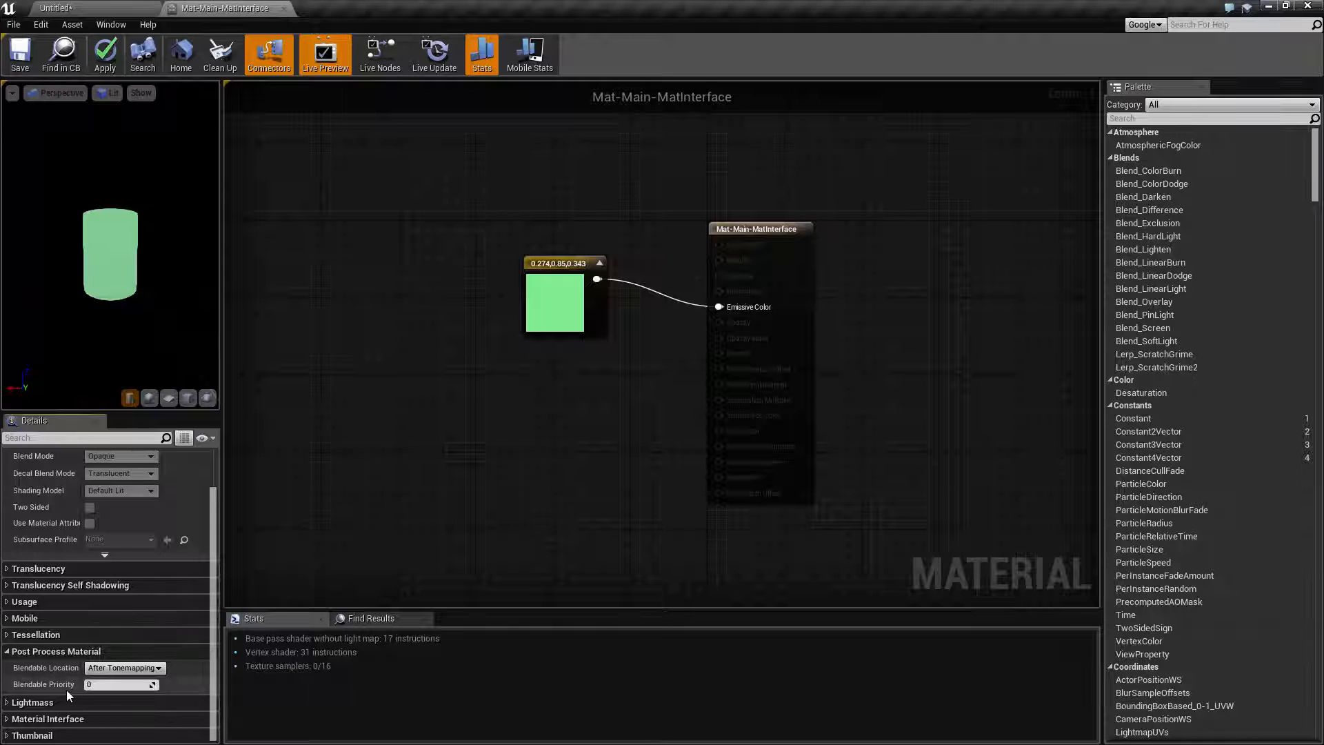
pyautogui.moveTo(68, 693)
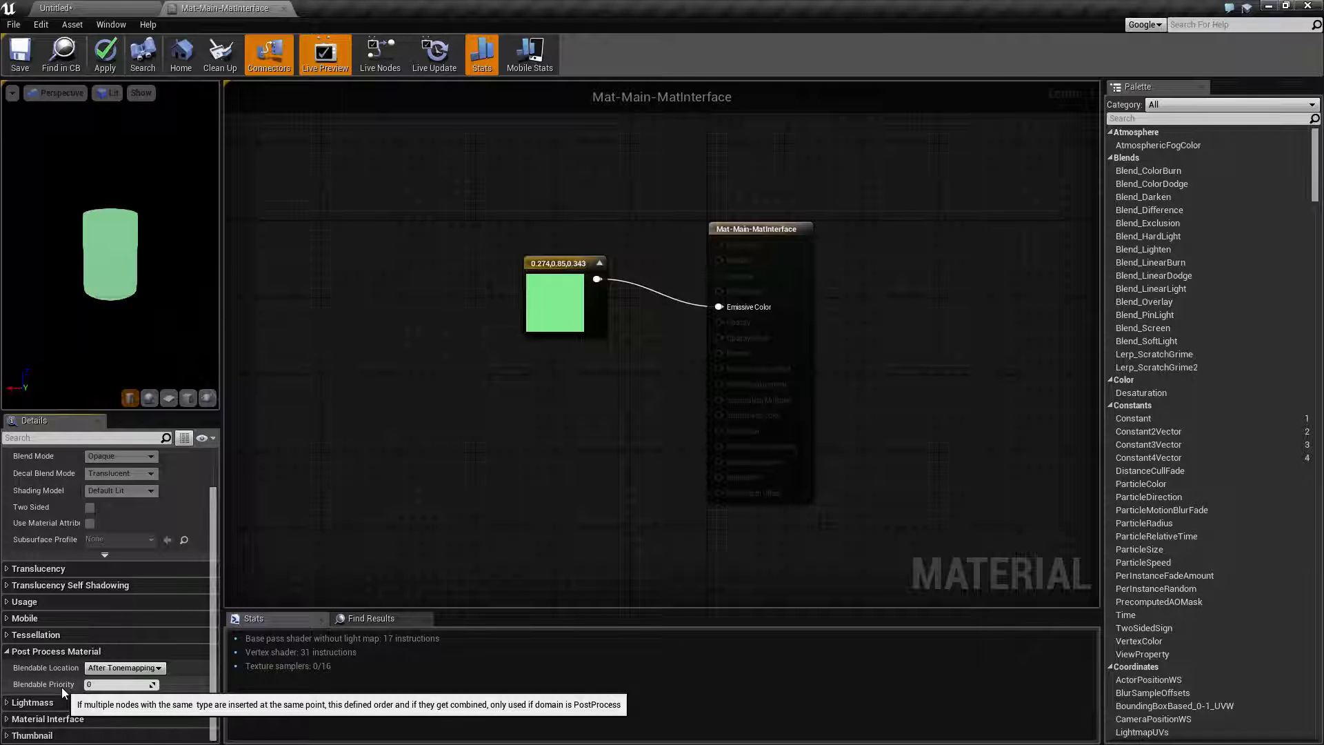
pyautogui.click(125, 667)
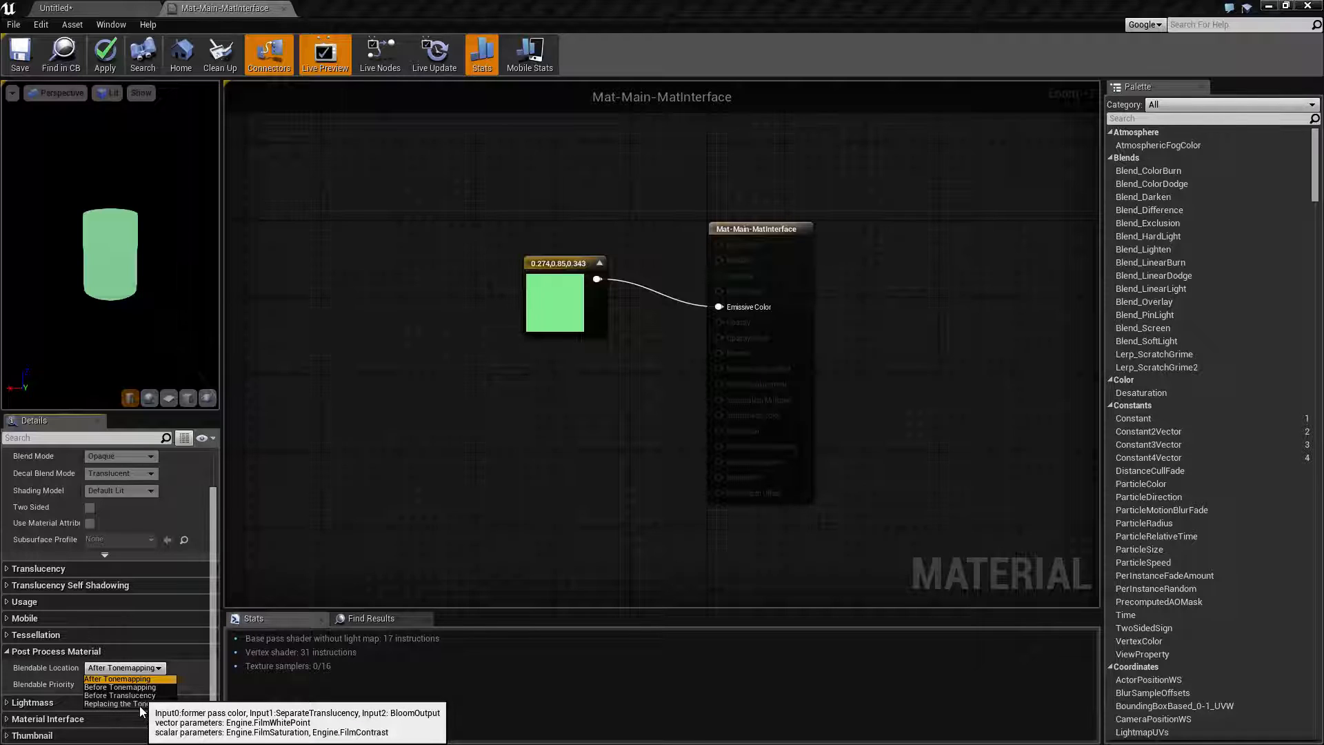
pyautogui.click(123, 679)
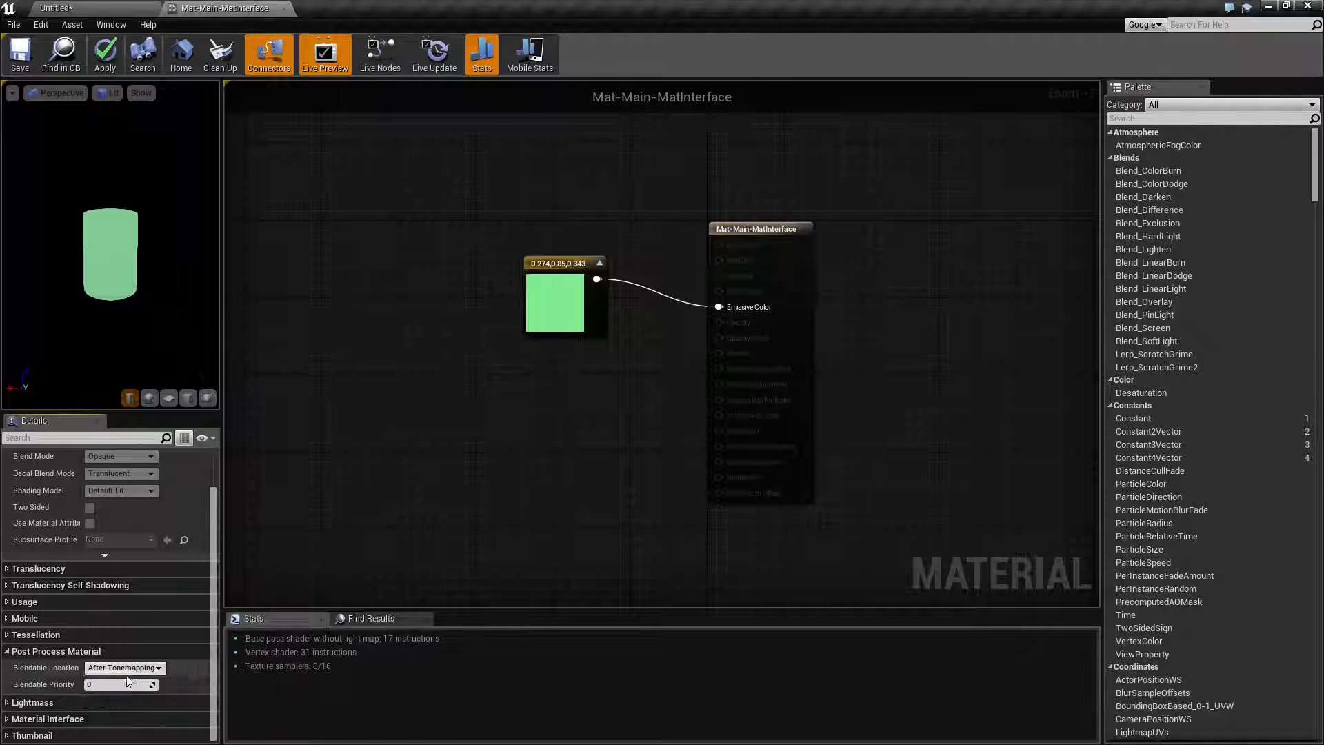
pyautogui.moveTo(113, 685)
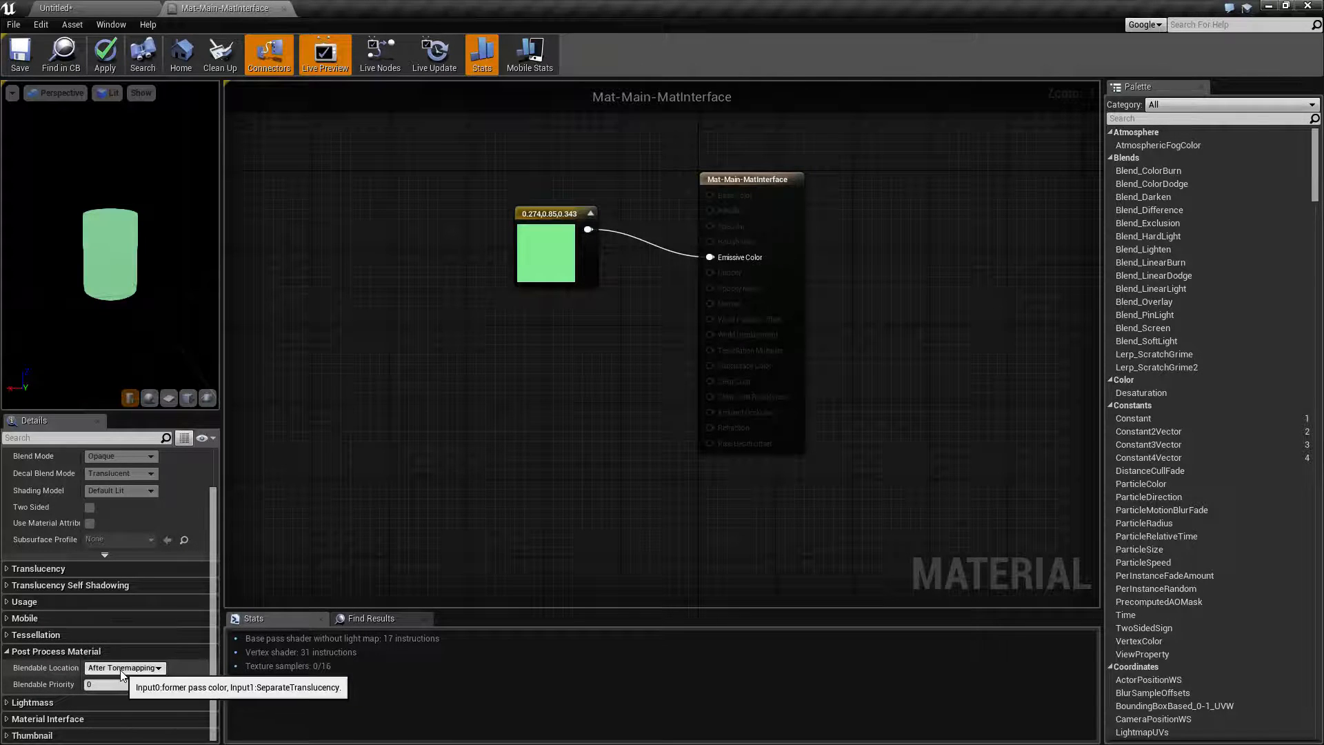
pyautogui.click(145, 668)
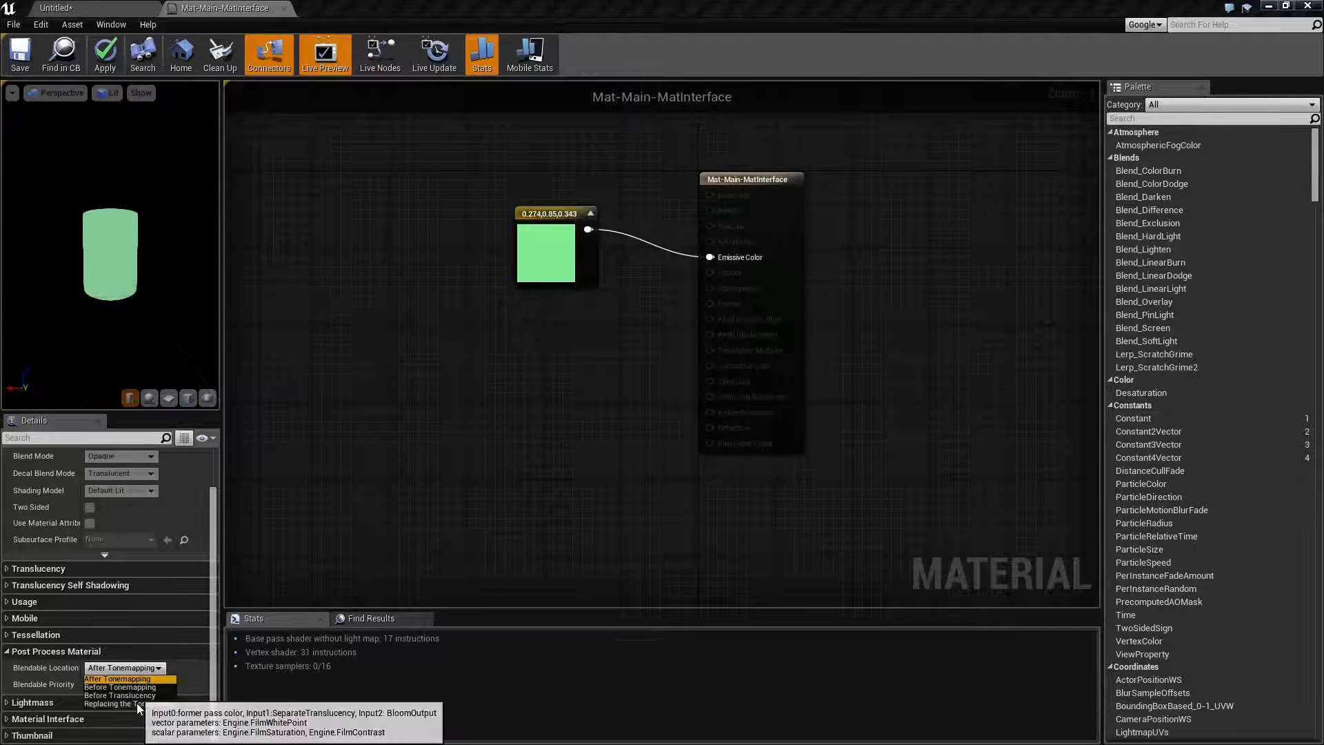
pyautogui.click(124, 677)
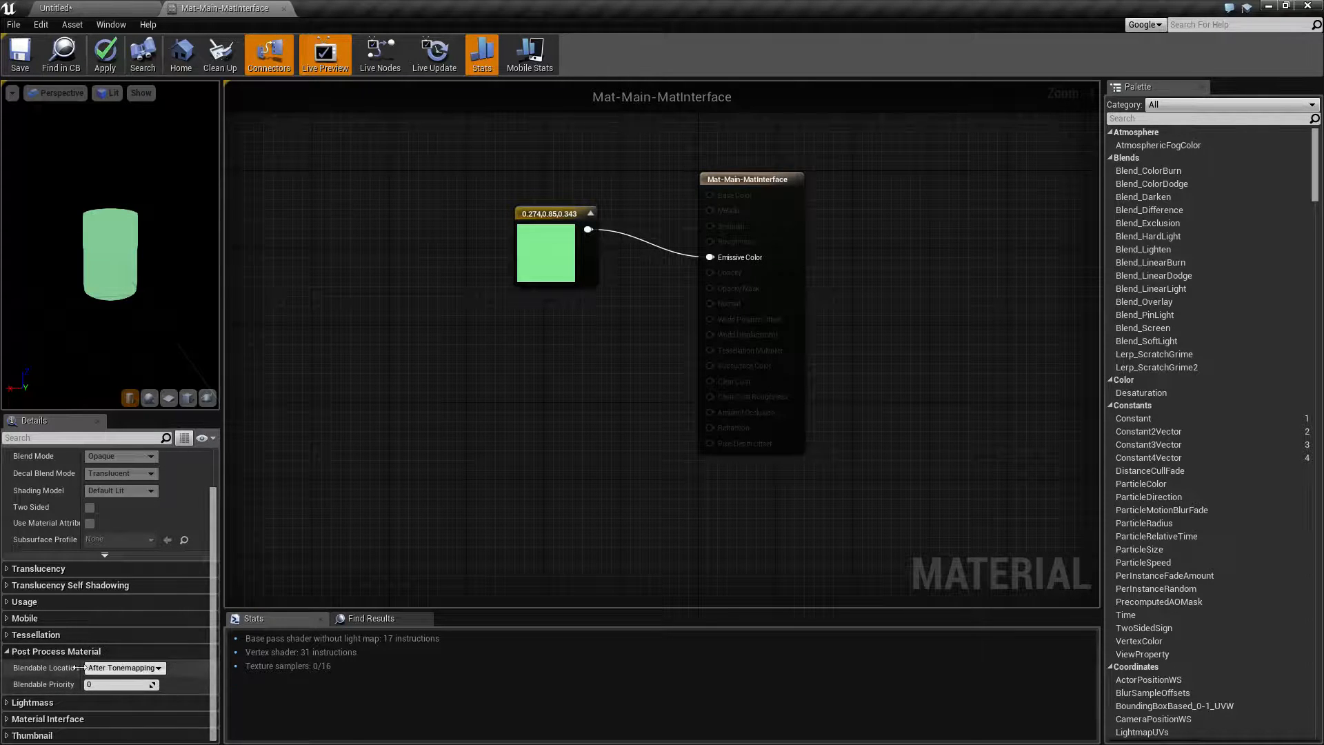
pyautogui.moveTo(38, 667)
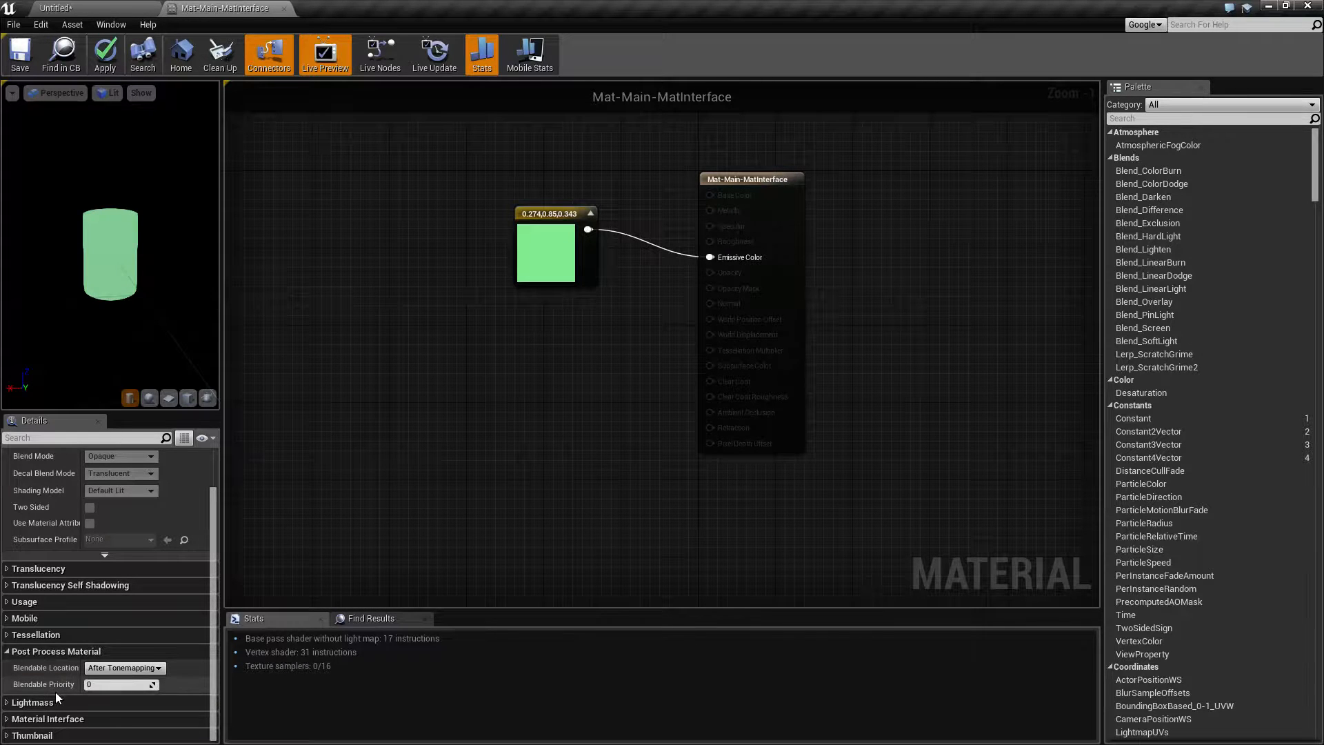
pyautogui.moveTo(46, 684)
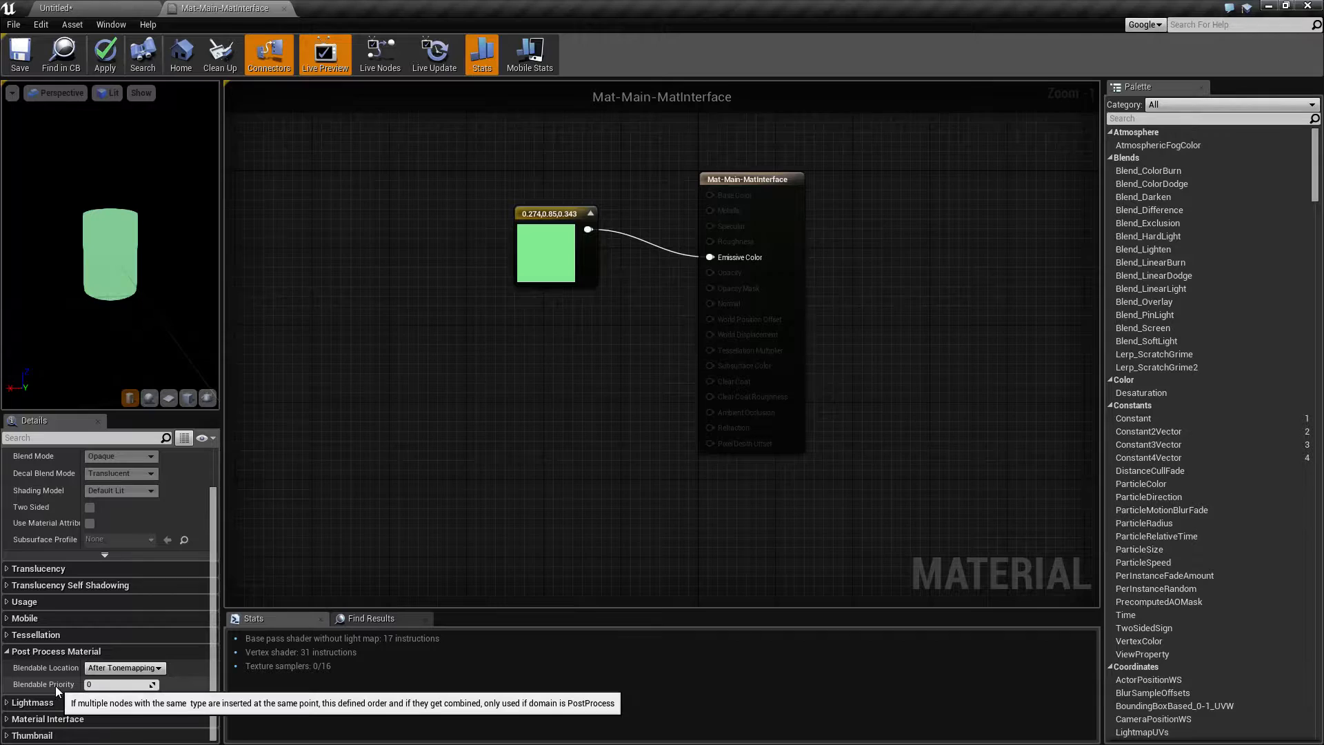